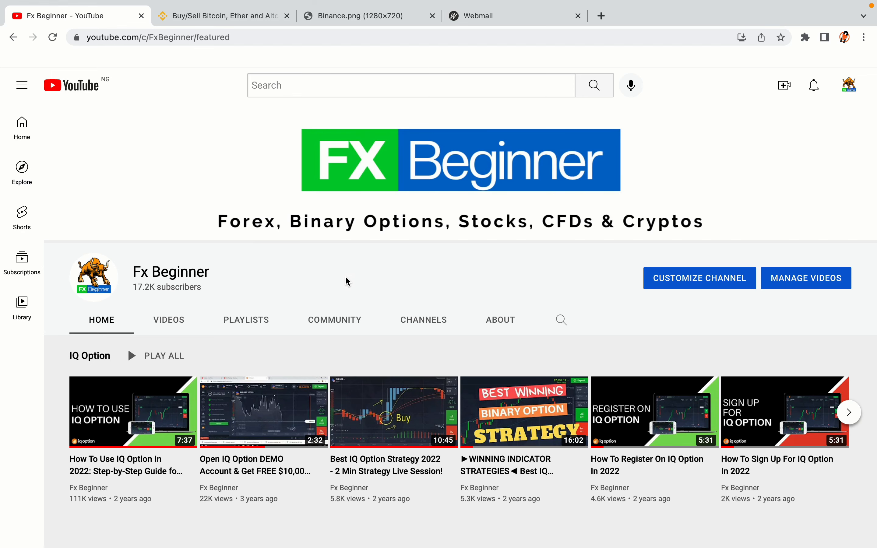
{"action": "mouse_move", "coordinate": [562, 259]}
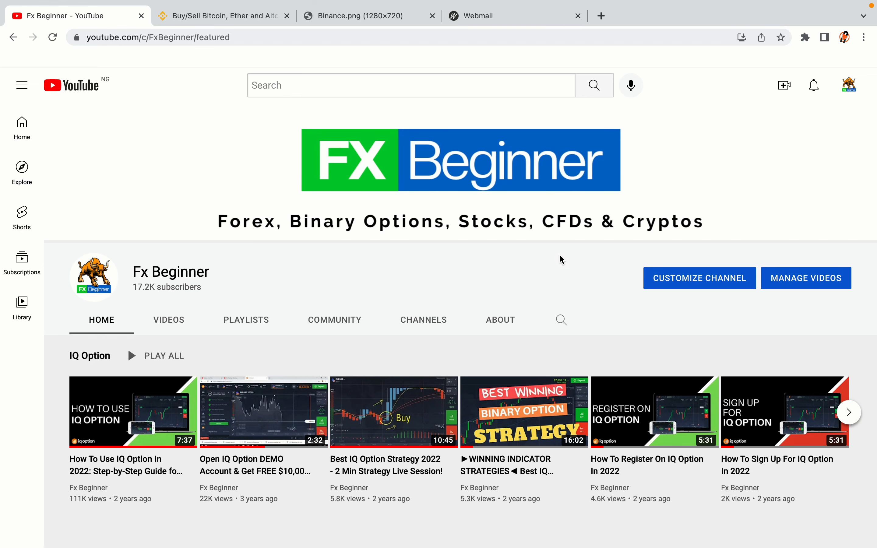
- Scroll through the Binance homepage's markets, portfolio steps, app downloads and security sections
{"action": "left_click", "coordinate": [221, 16]}
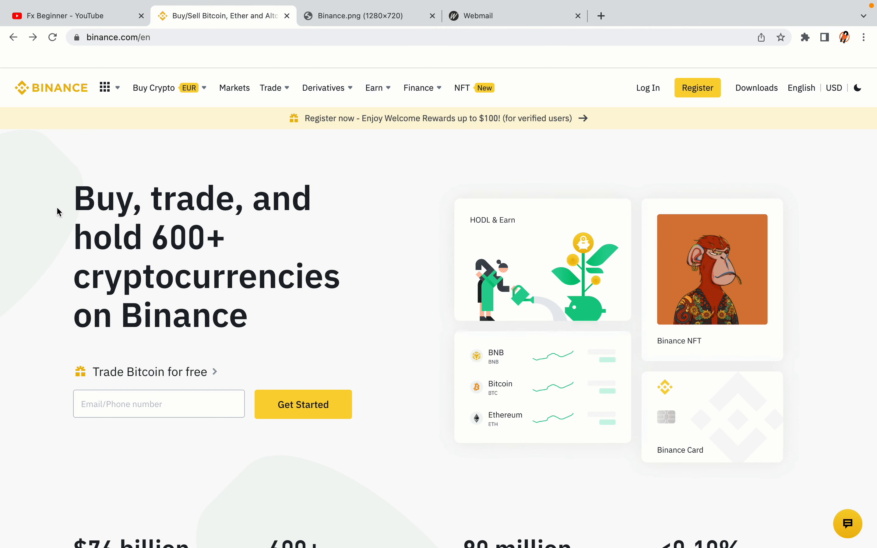
{"action": "mouse_move", "coordinate": [421, 270]}
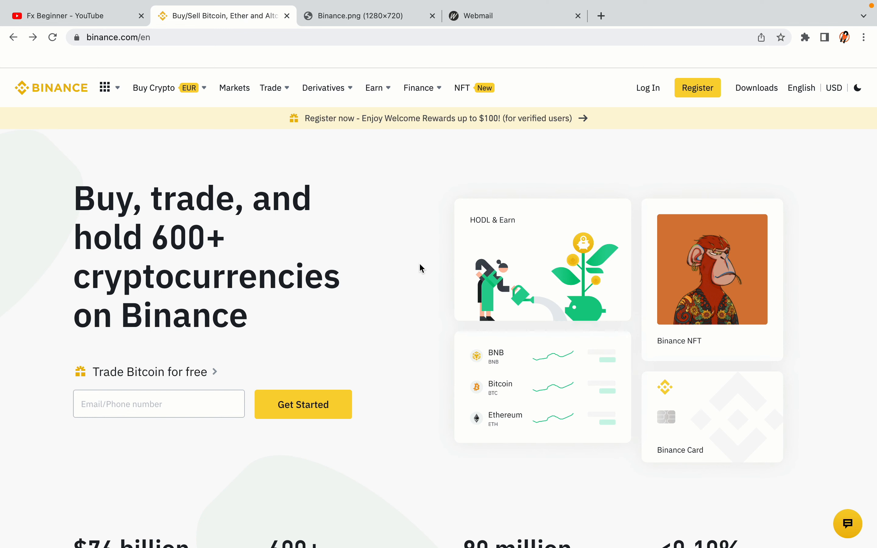
{"action": "scroll", "scroll_direction": "down", "scroll_amount": 3}
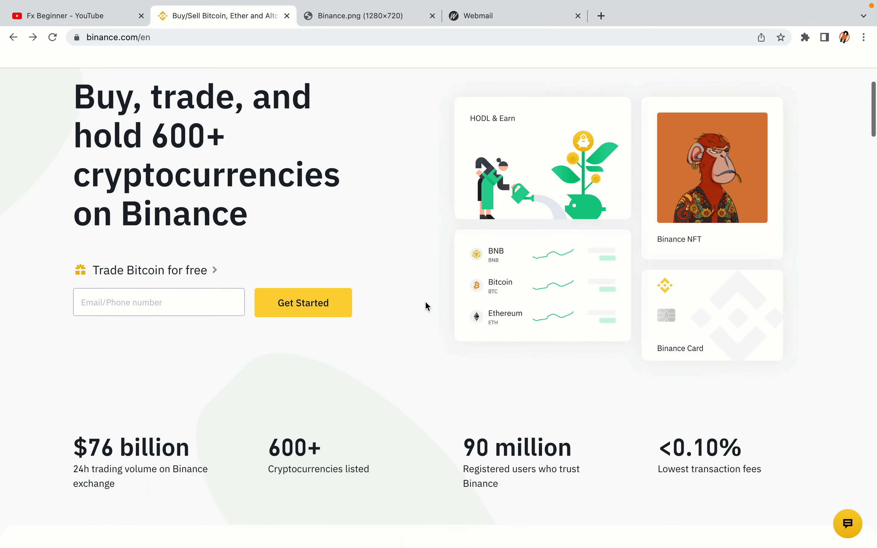
{"action": "scroll", "scroll_direction": "down", "scroll_amount": 3}
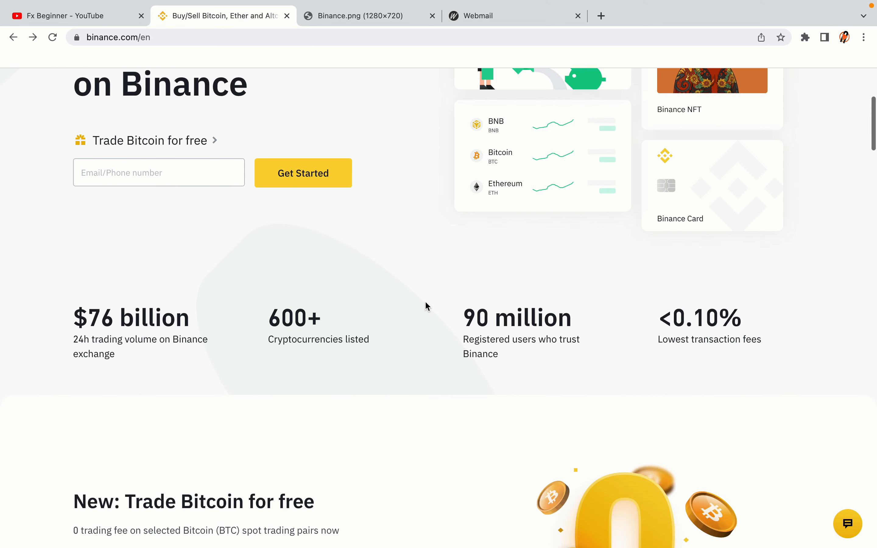
{"action": "scroll", "scroll_direction": "down", "scroll_amount": 3}
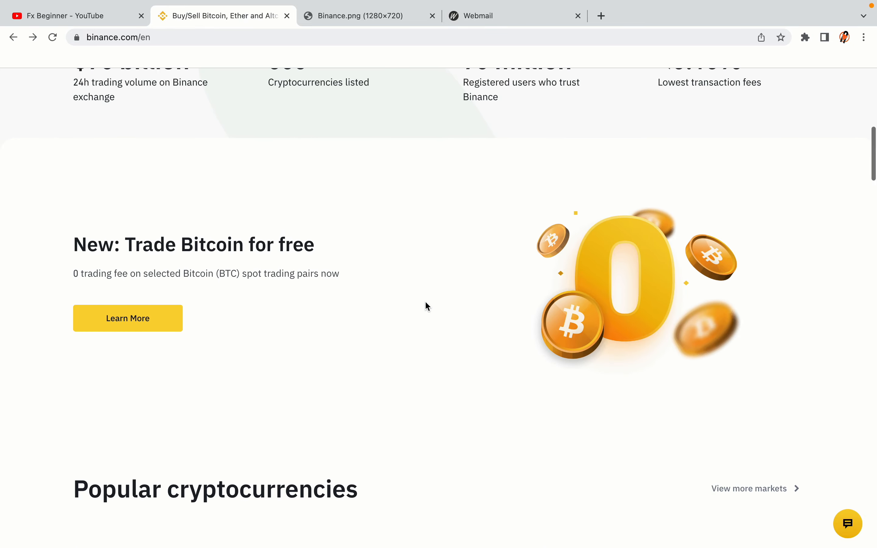
{"action": "scroll", "scroll_direction": "up", "scroll_amount": 3}
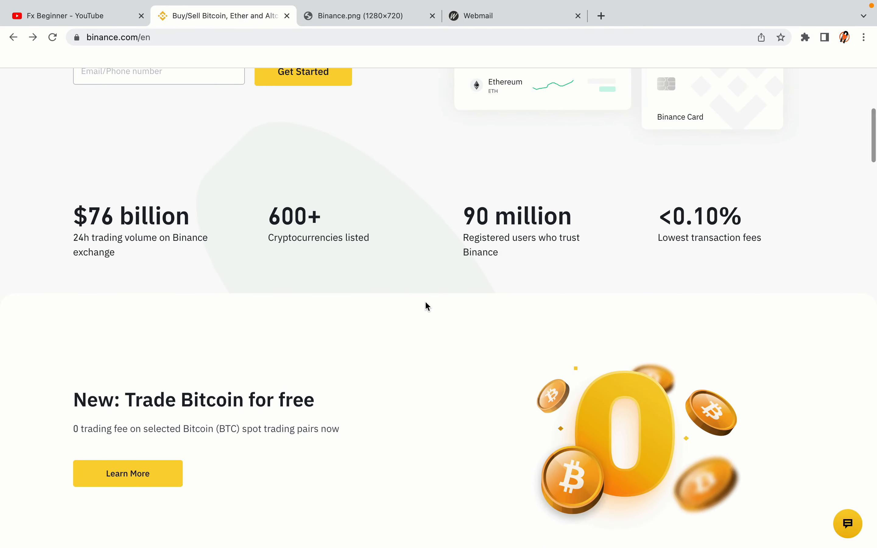
{"action": "scroll", "scroll_direction": "down", "scroll_amount": 3}
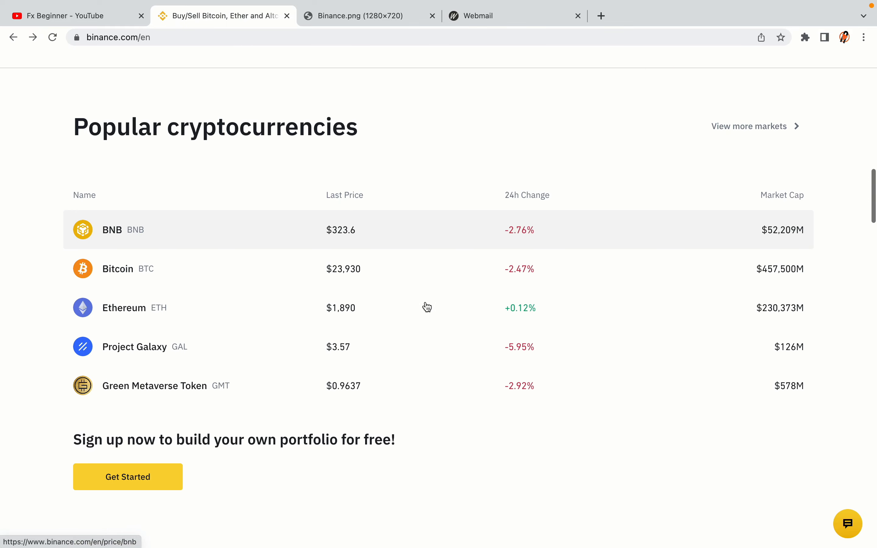
{"action": "scroll", "scroll_direction": "down", "scroll_amount": 3}
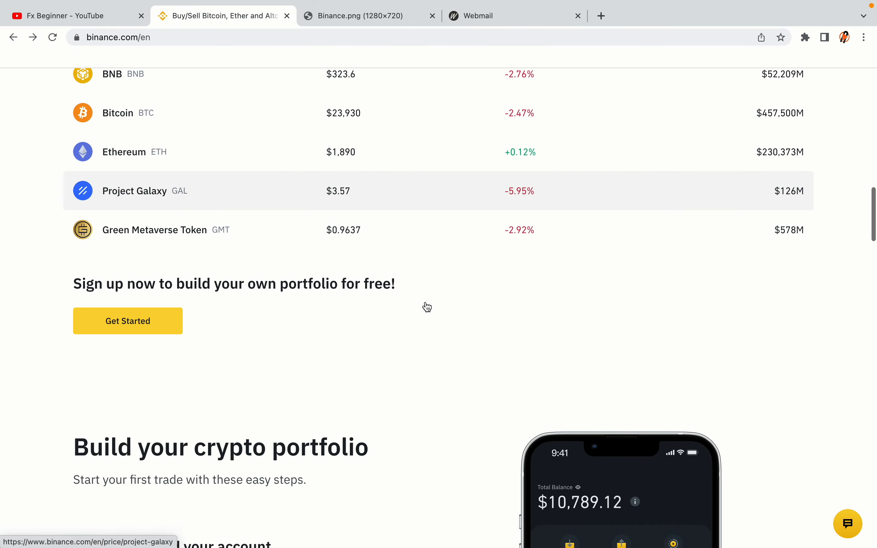
{"action": "scroll", "scroll_direction": "down", "scroll_amount": 3}
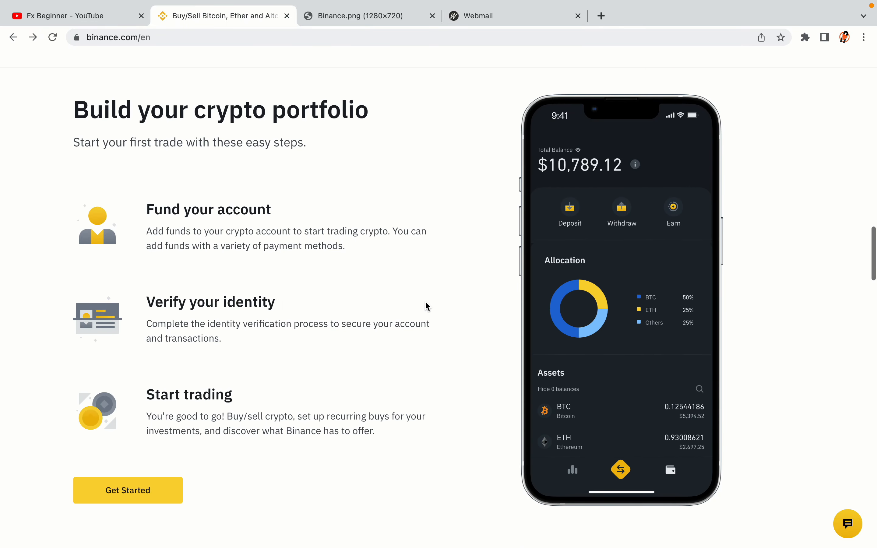
{"action": "scroll", "scroll_direction": "down", "scroll_amount": 3}
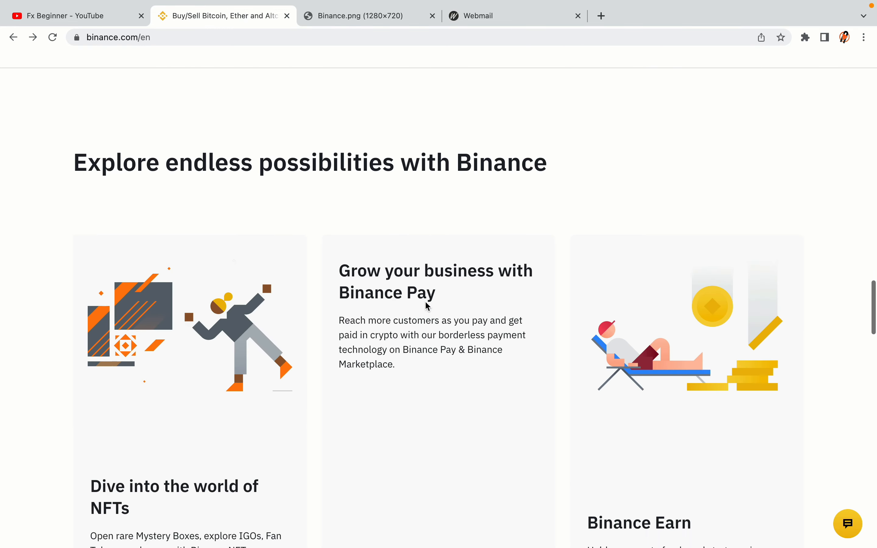
{"action": "scroll", "scroll_direction": "down", "scroll_amount": 3}
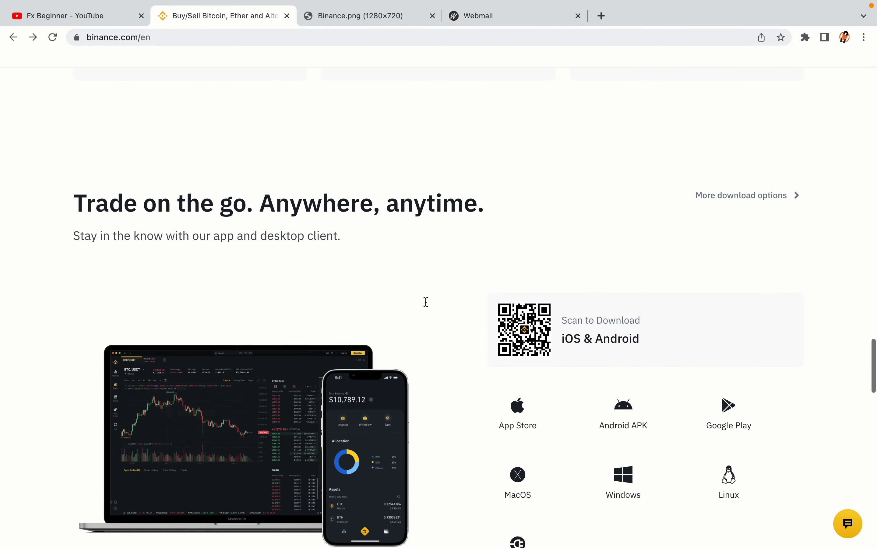
{"action": "scroll", "scroll_direction": "down", "scroll_amount": 3}
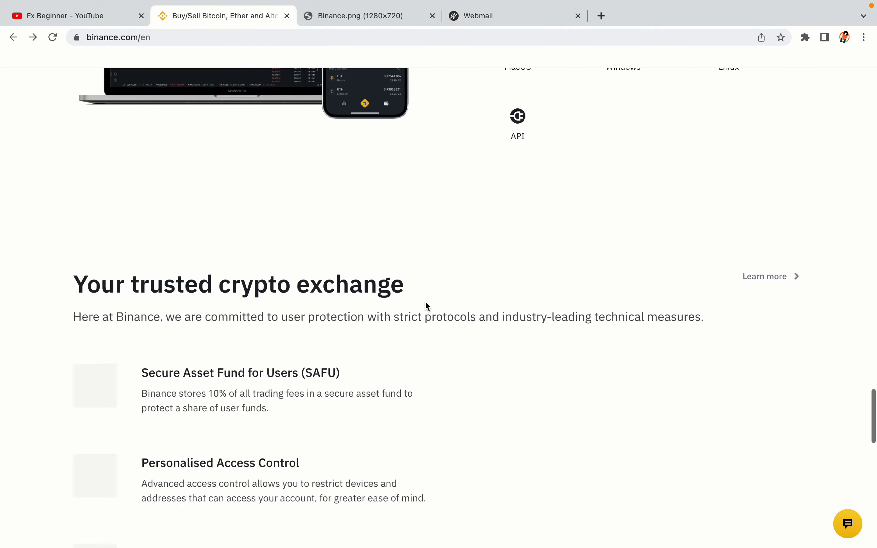
{"action": "scroll", "scroll_direction": "down", "scroll_amount": 3}
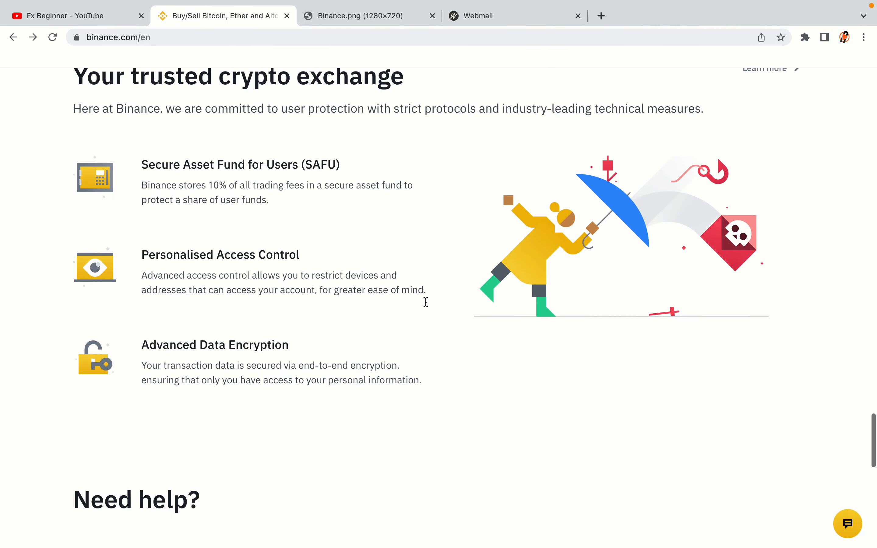
{"action": "scroll", "scroll_direction": "down", "scroll_amount": 3}
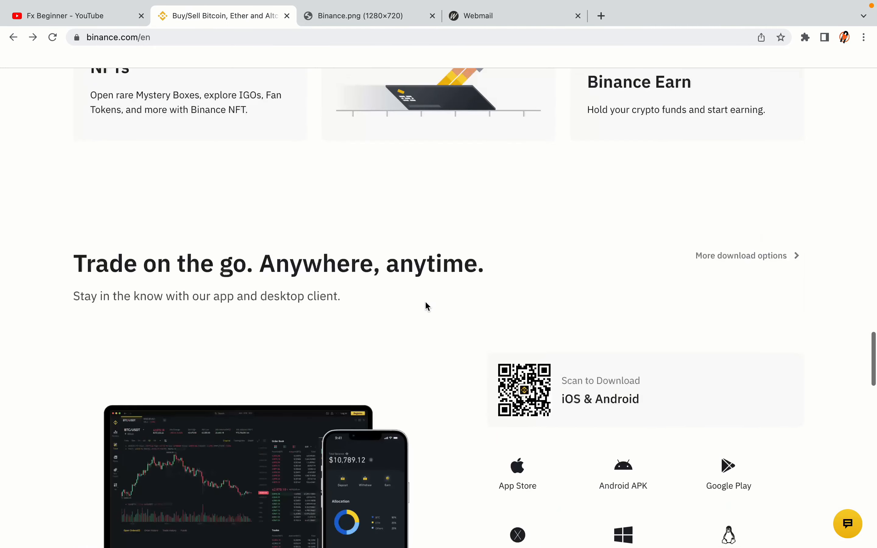
{"action": "scroll", "scroll_direction": "up", "scroll_amount": 3}
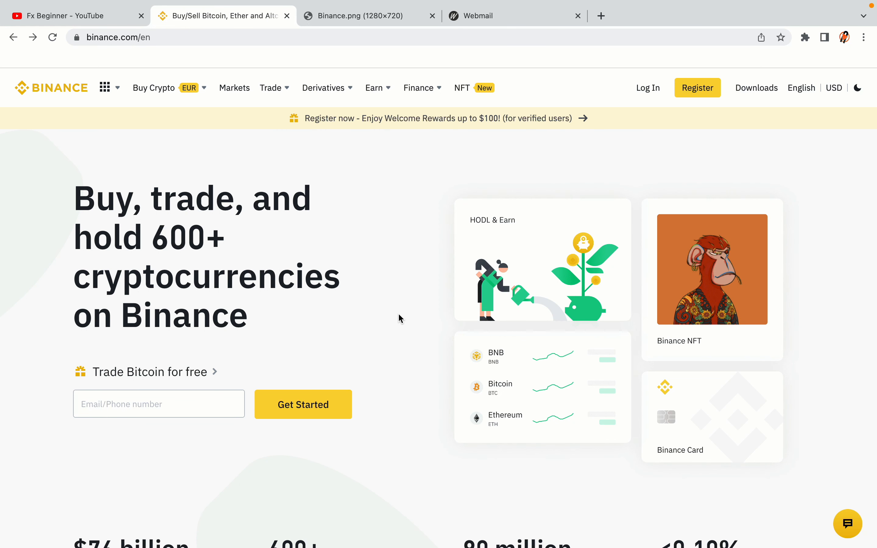
{"action": "mouse_move", "coordinate": [345, 190]}
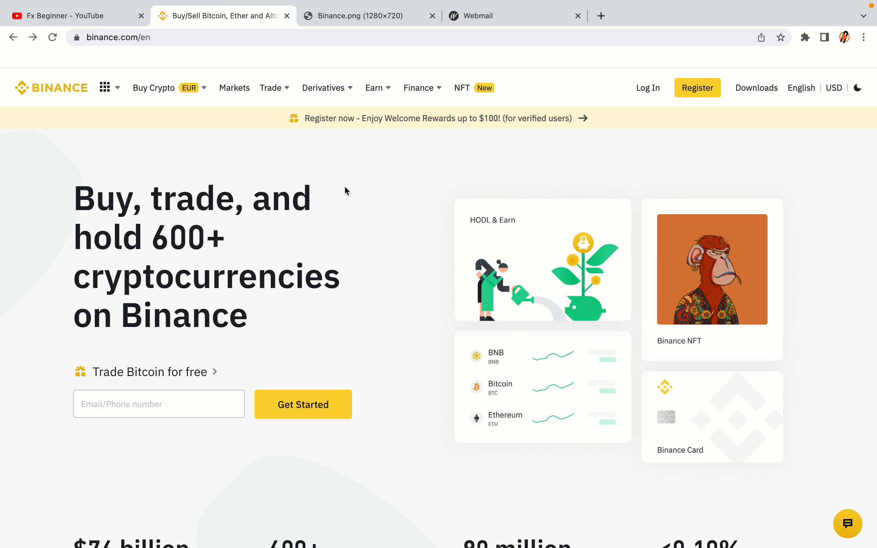
- View the Binance.png note marking the Fx Beginner link to the Binance website
{"action": "left_click", "coordinate": [368, 16]}
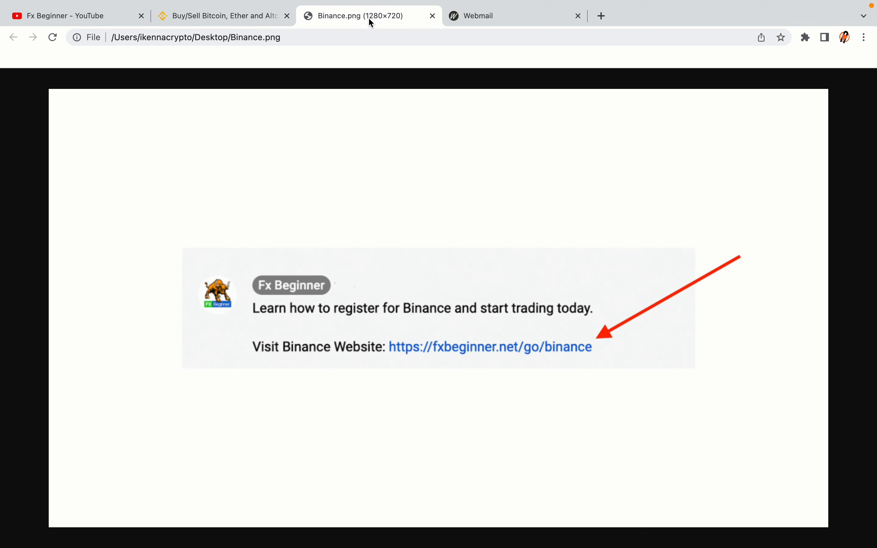
{"action": "mouse_move", "coordinate": [389, 403]}
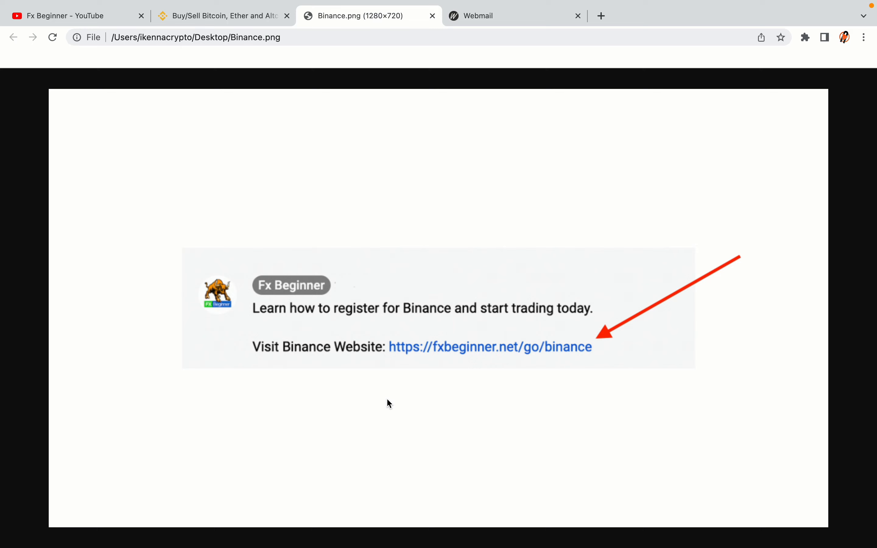
{"action": "mouse_move", "coordinate": [469, 295]}
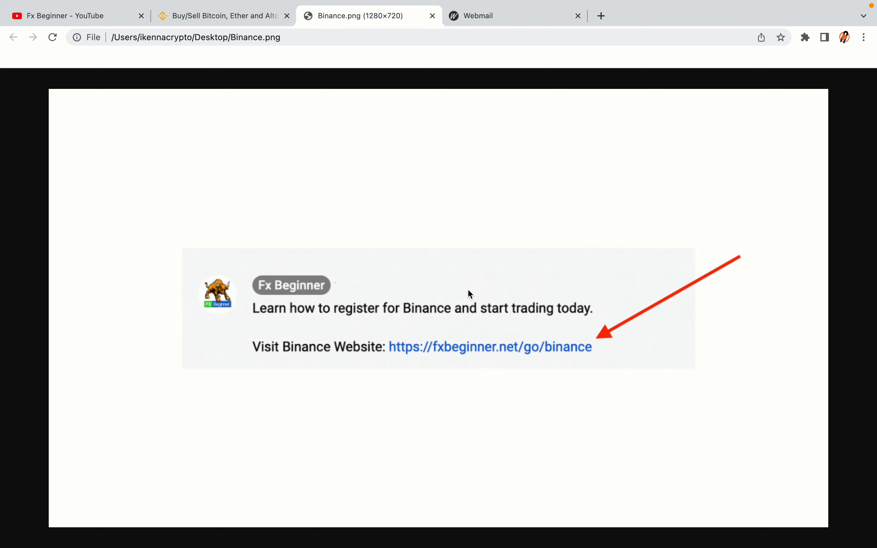
{"action": "mouse_move", "coordinate": [615, 423]}
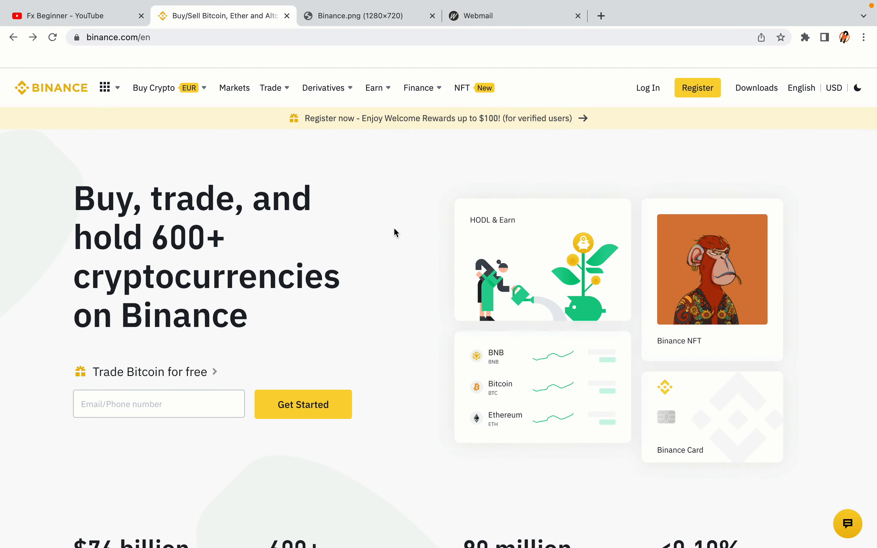
{"action": "mouse_move", "coordinate": [675, 188]}
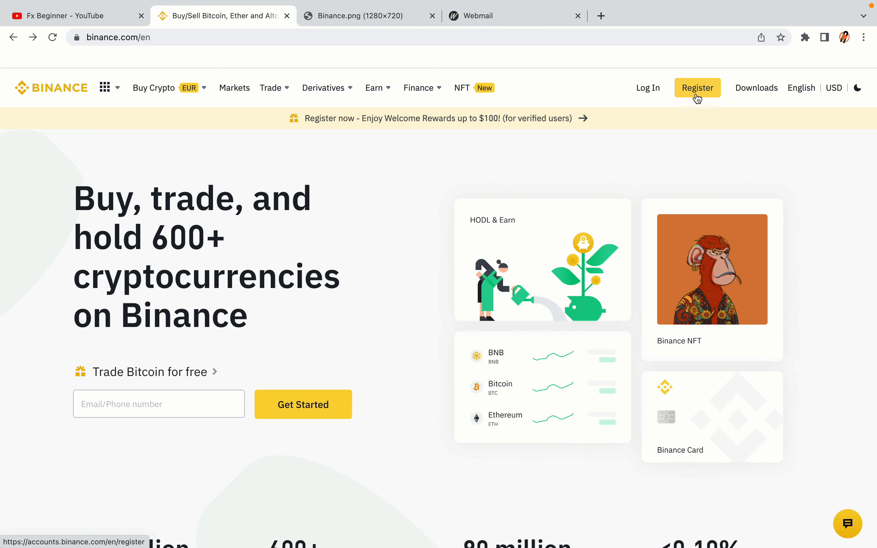
{"action": "mouse_move", "coordinate": [700, 99]}
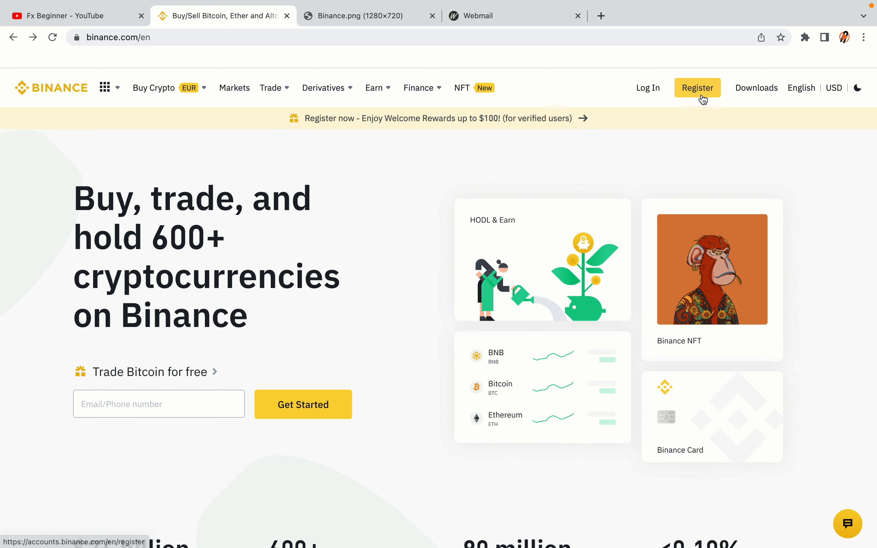
{"action": "mouse_move", "coordinate": [706, 99]}
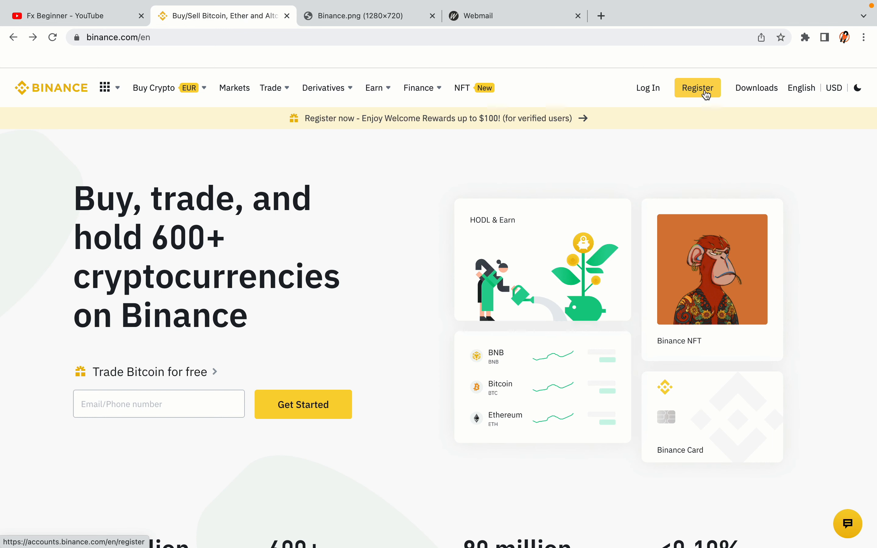
- Reach the 'Welcome to Binance!' registration page via Register
{"action": "left_click", "coordinate": [696, 87]}
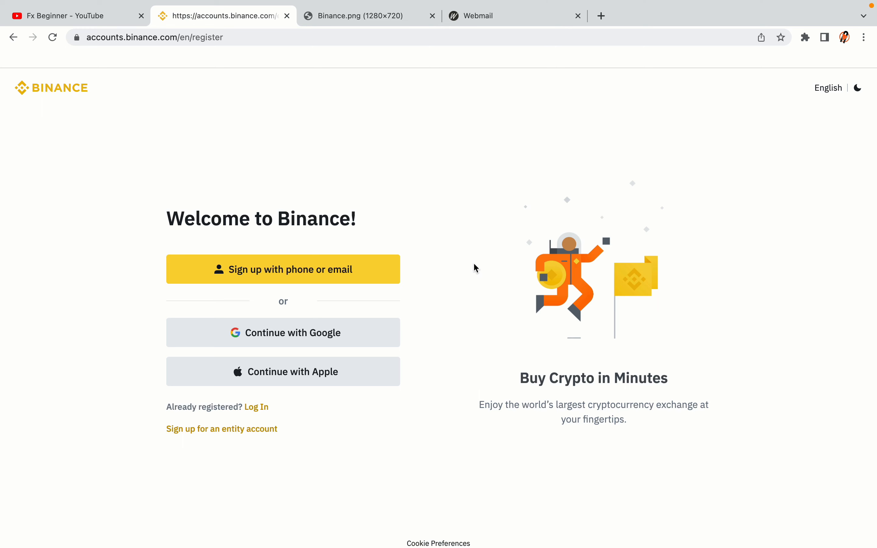
{"action": "mouse_move", "coordinate": [337, 278]}
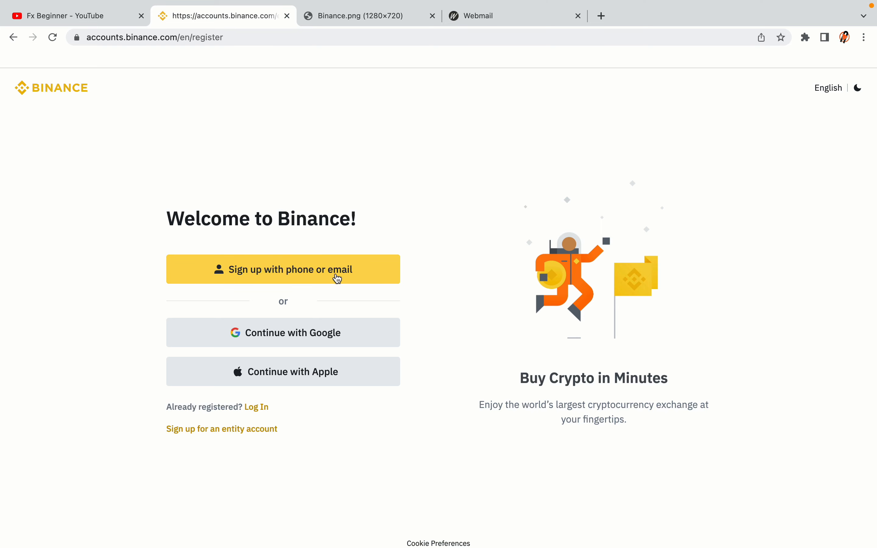
{"action": "mouse_move", "coordinate": [431, 306]}
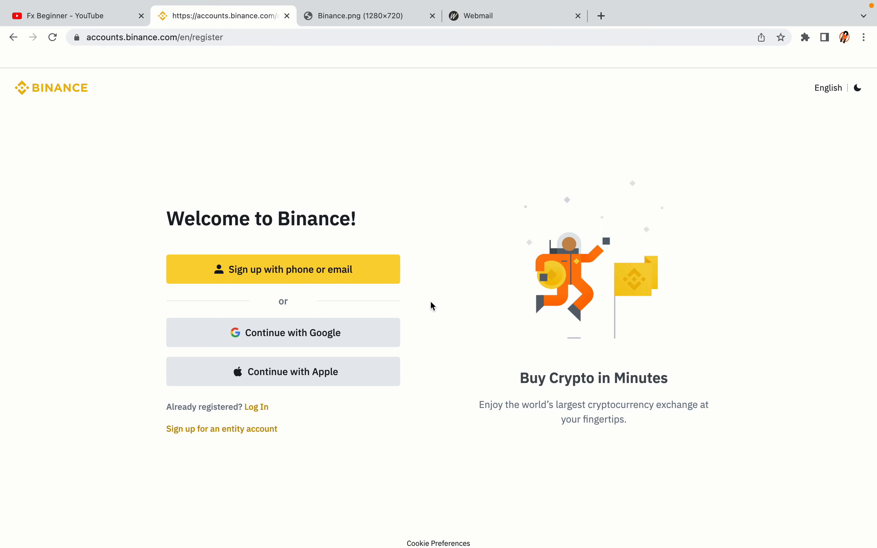
{"action": "mouse_move", "coordinate": [404, 335]}
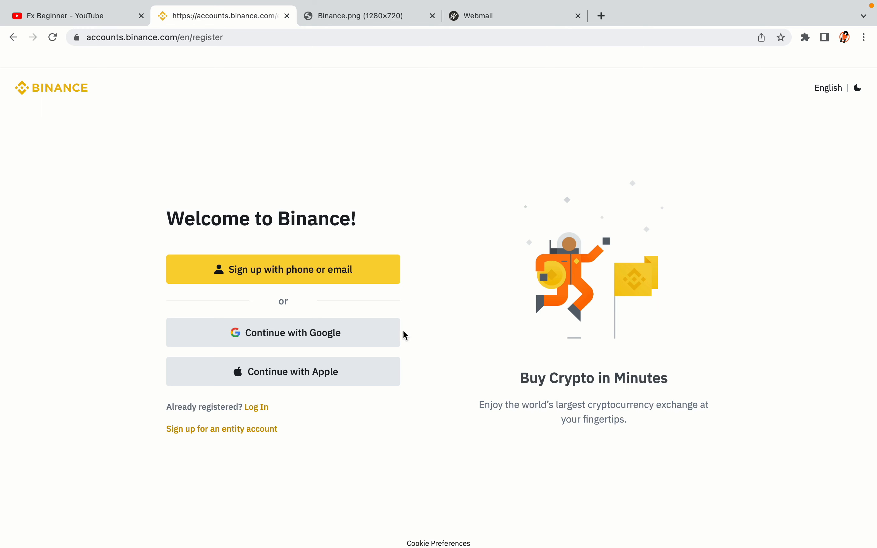
{"action": "mouse_move", "coordinate": [409, 367]}
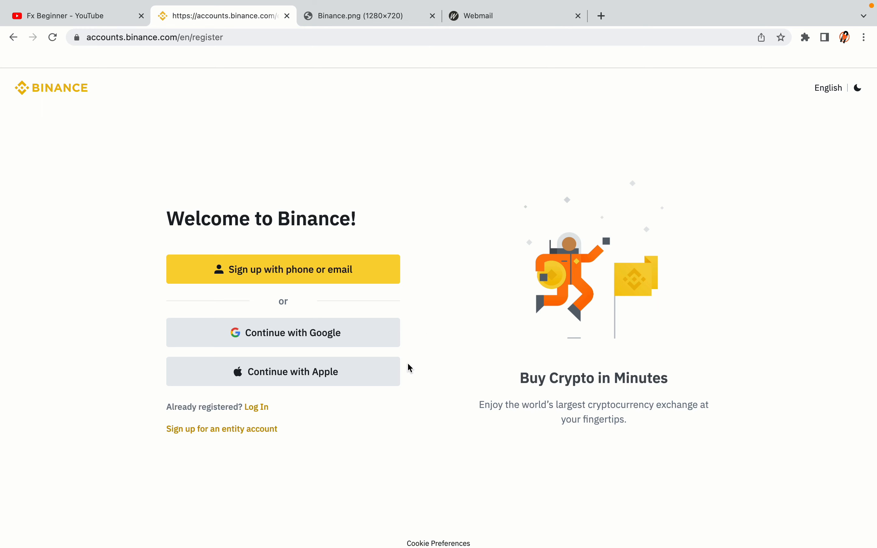
{"action": "mouse_move", "coordinate": [432, 302]}
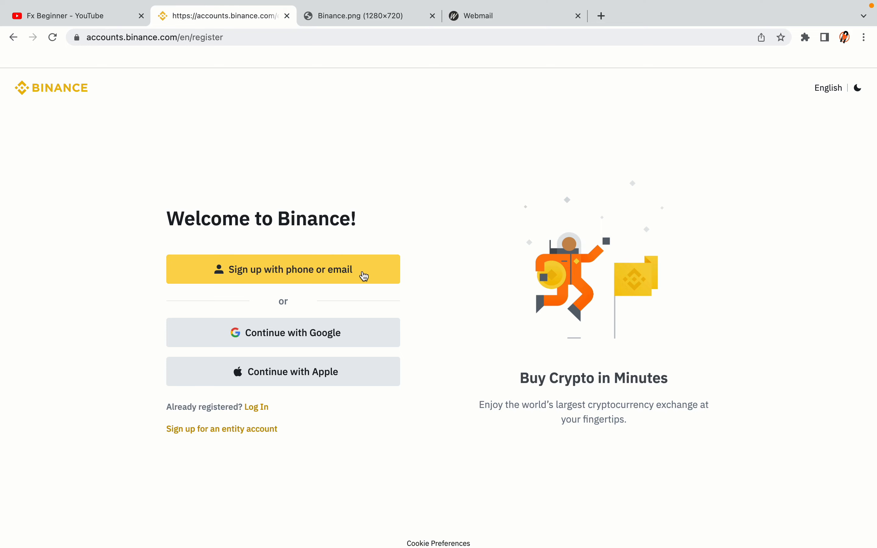
- Choose email sign-up and enter the account email, password and Terms of Service agreement
{"action": "left_click", "coordinate": [282, 269]}
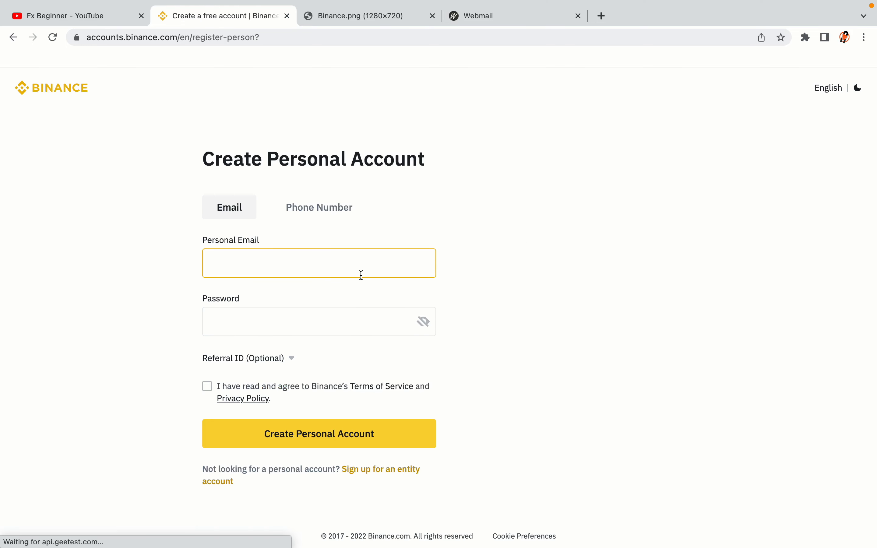
{"action": "mouse_move", "coordinate": [539, 311]}
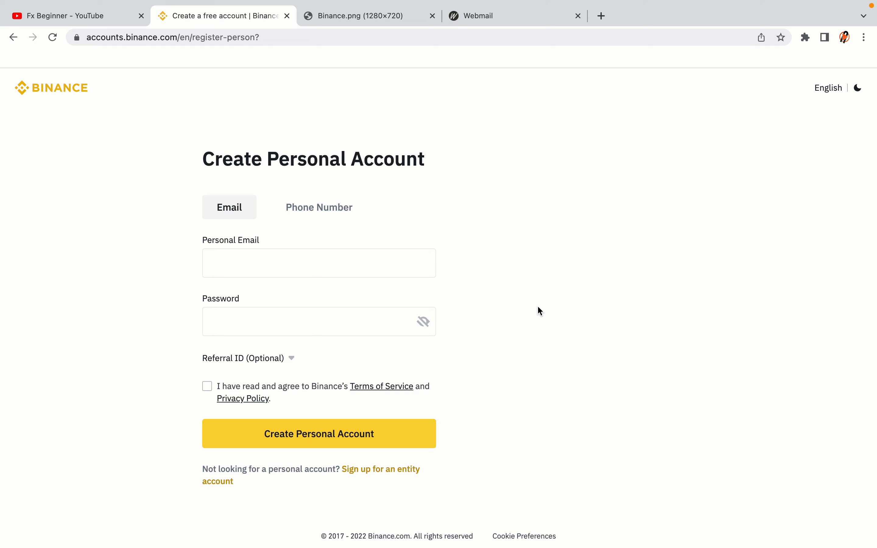
{"action": "left_click", "coordinate": [207, 386]}
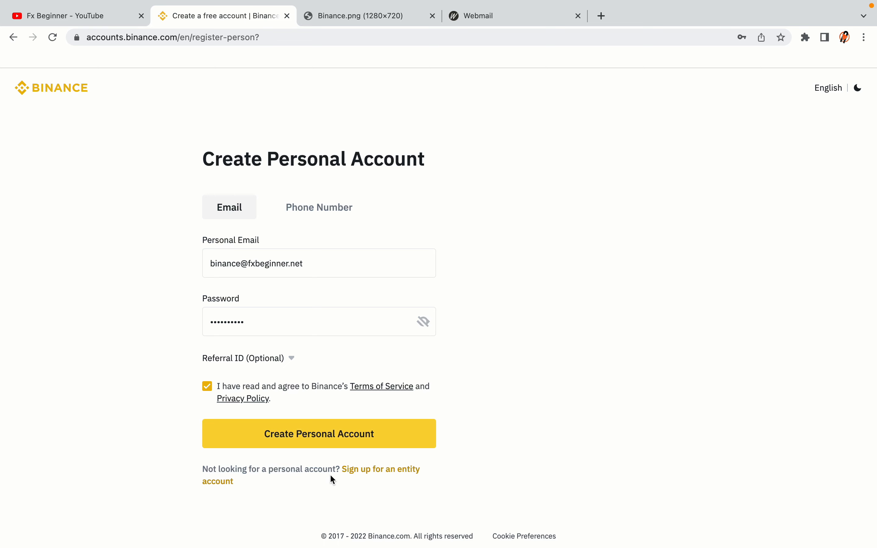
{"action": "mouse_move", "coordinate": [335, 441]}
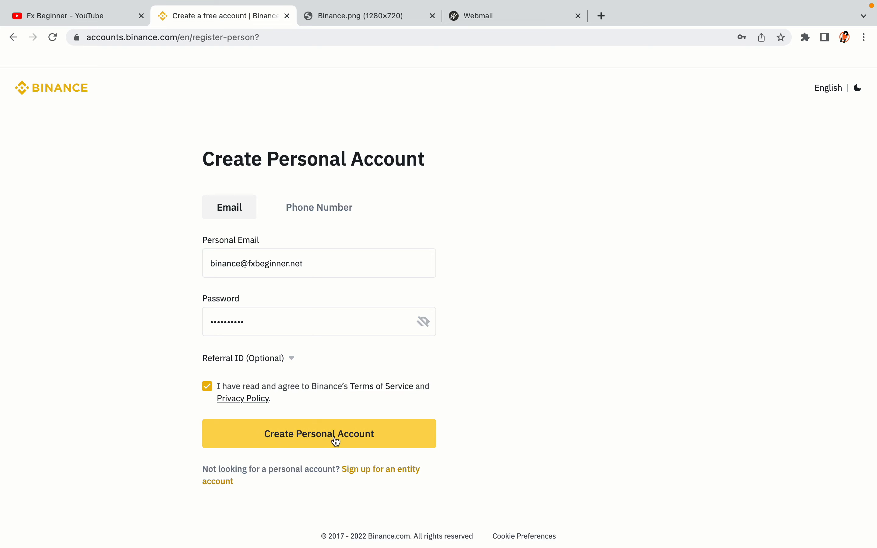
- Submit 'Create Personal Account' so the Email Verification page asks for the 6-digit code
{"action": "left_click", "coordinate": [319, 433]}
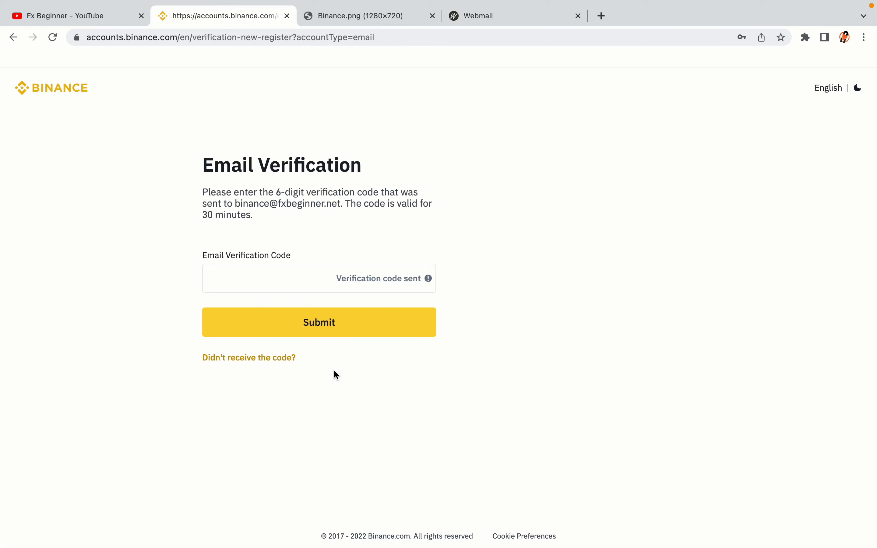
{"action": "mouse_move", "coordinate": [500, 23]}
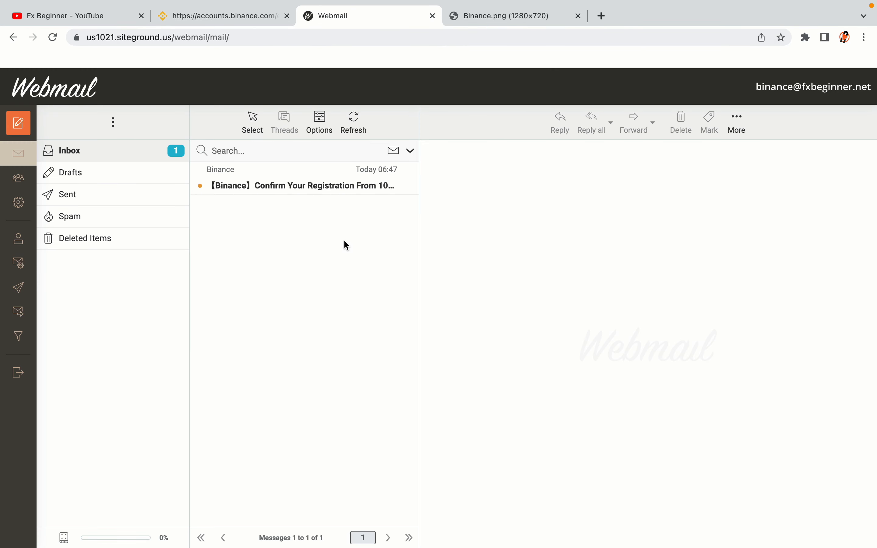
{"action": "mouse_move", "coordinate": [344, 190]}
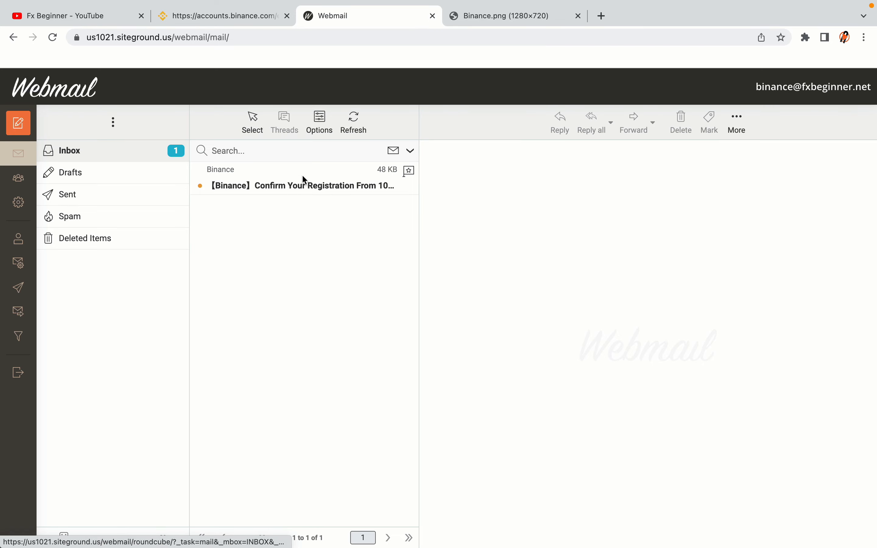
{"action": "left_click", "coordinate": [301, 186]}
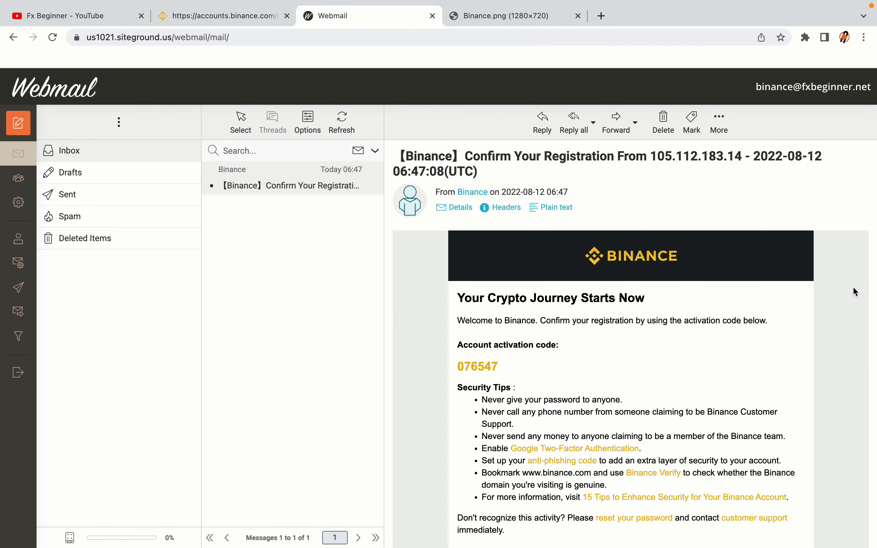
{"action": "mouse_move", "coordinate": [658, 293]}
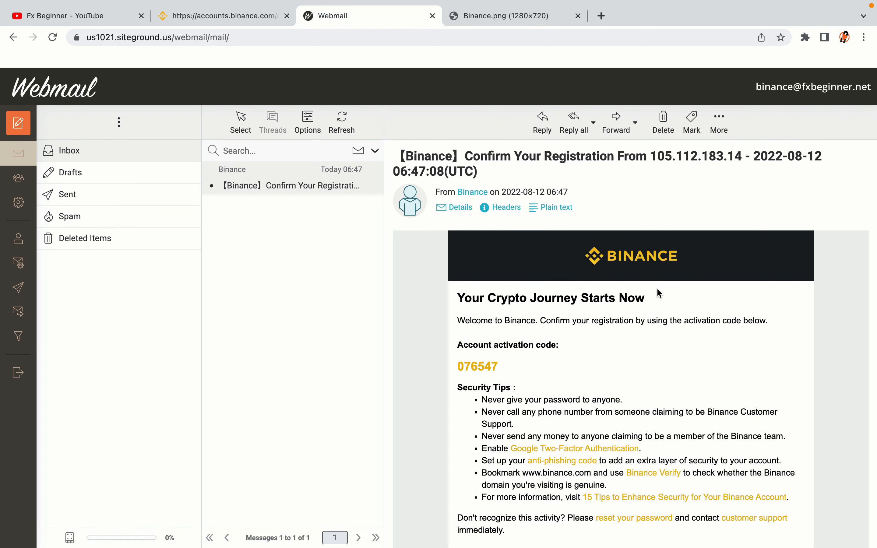
{"action": "scroll", "scroll_direction": "down", "scroll_amount": 3}
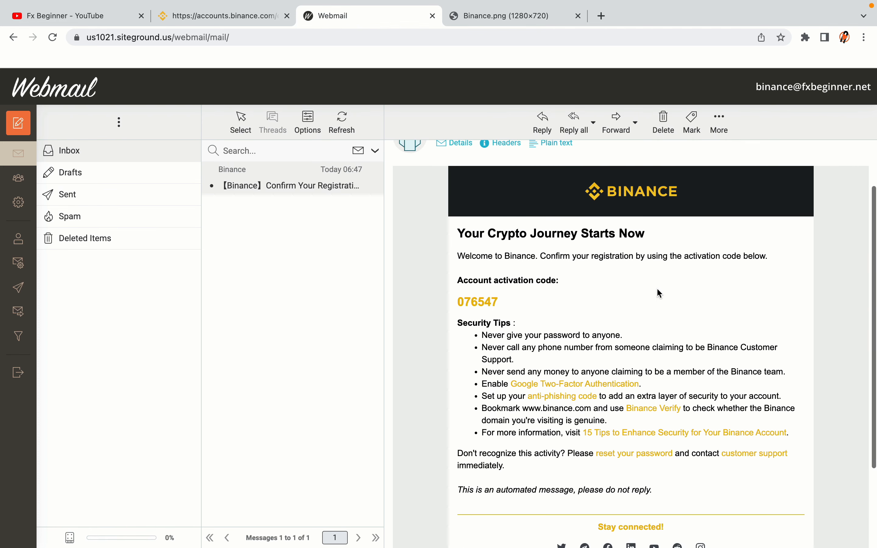
{"action": "mouse_move", "coordinate": [475, 314]}
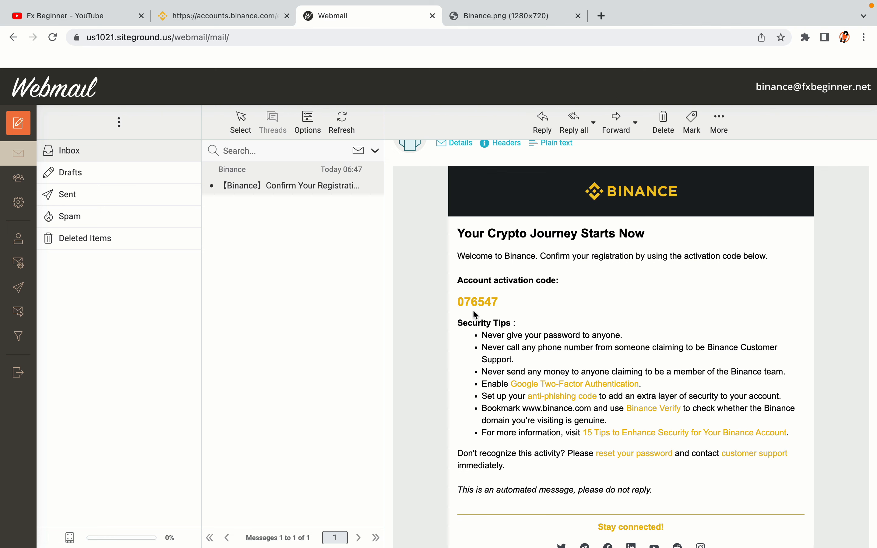
{"action": "double_click", "coordinate": [477, 302]}
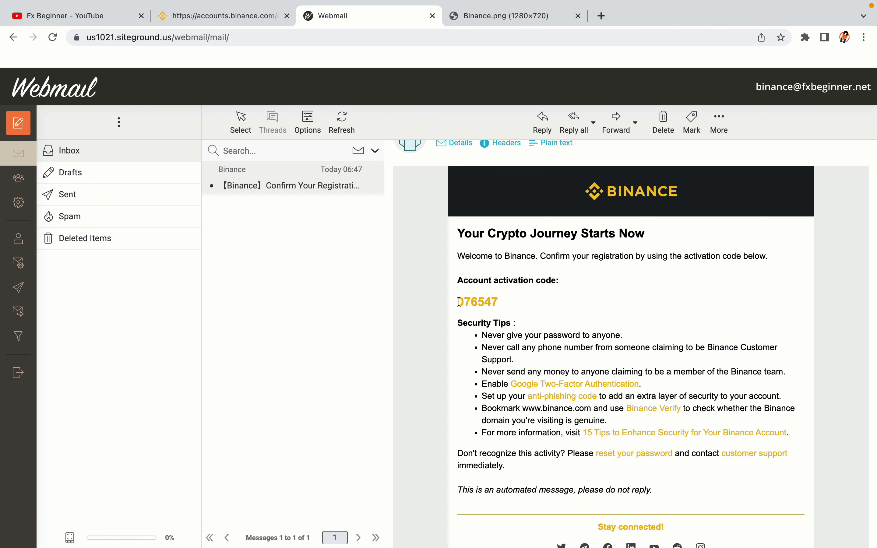
{"action": "right_click", "coordinate": [477, 302]}
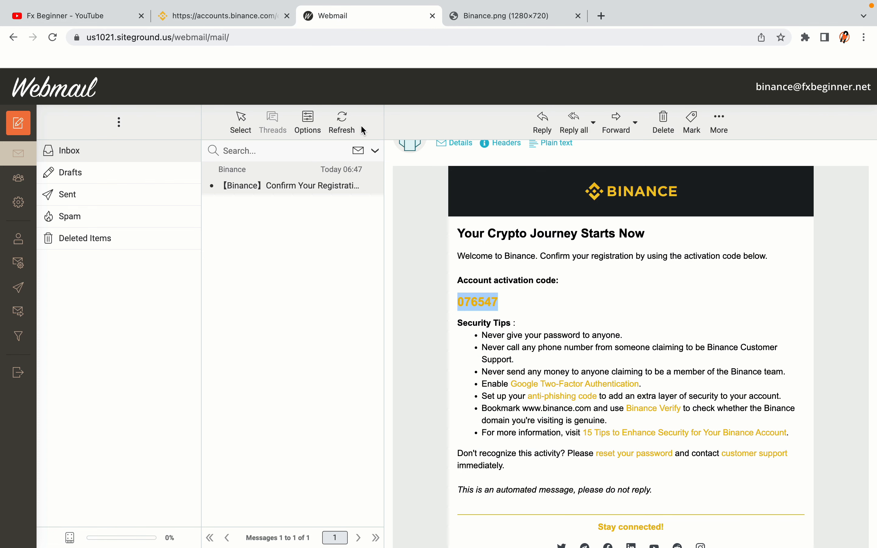
{"action": "left_click", "coordinate": [223, 16]}
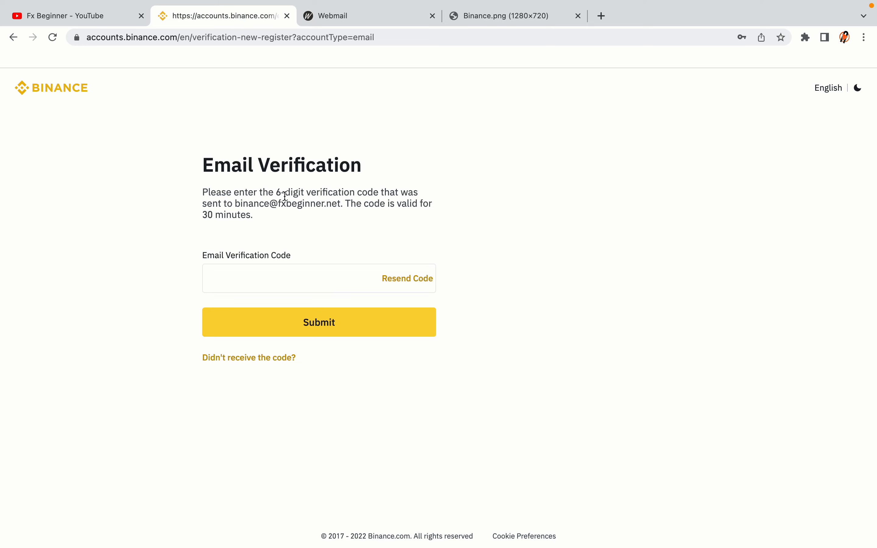
{"action": "left_click", "coordinate": [279, 278]}
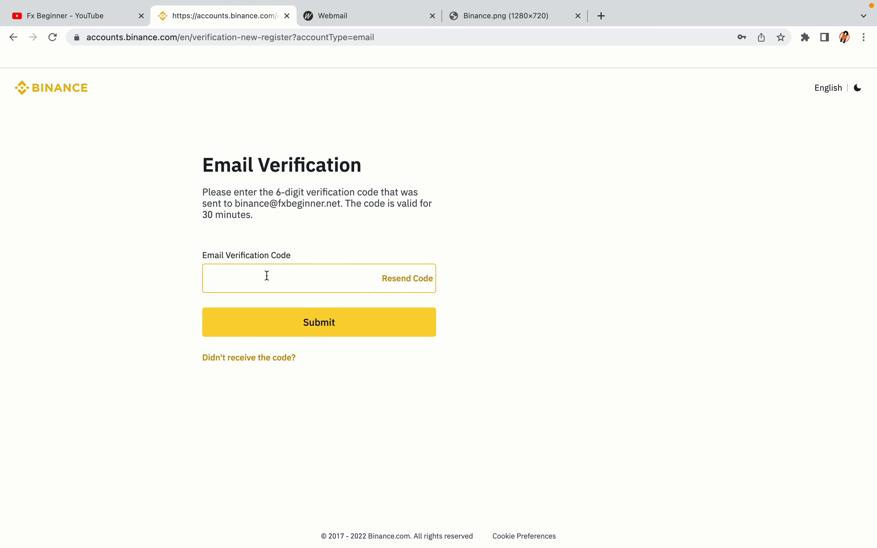
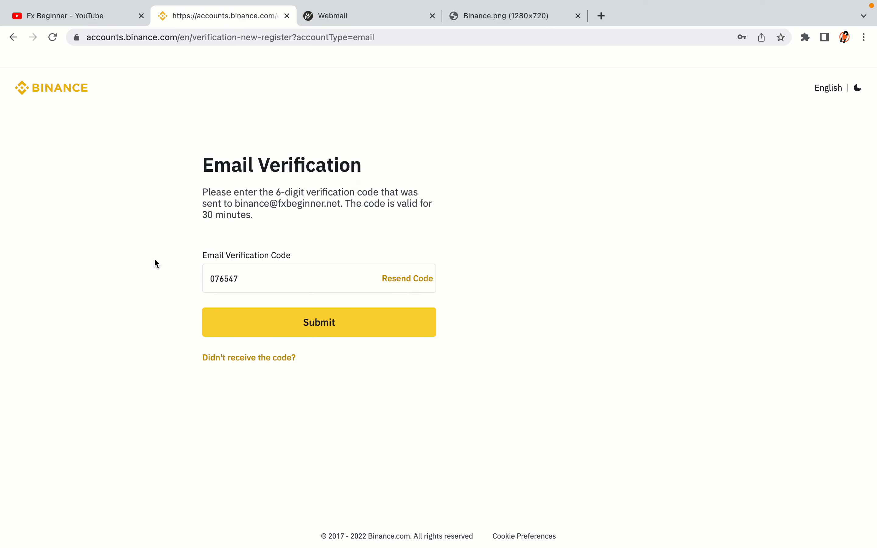
{"action": "mouse_move", "coordinate": [318, 187]}
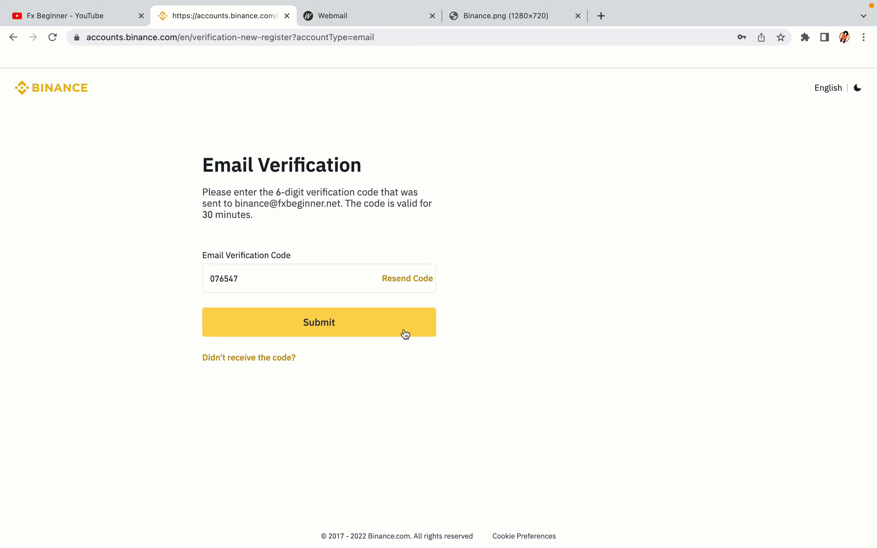
{"action": "left_click", "coordinate": [318, 322]}
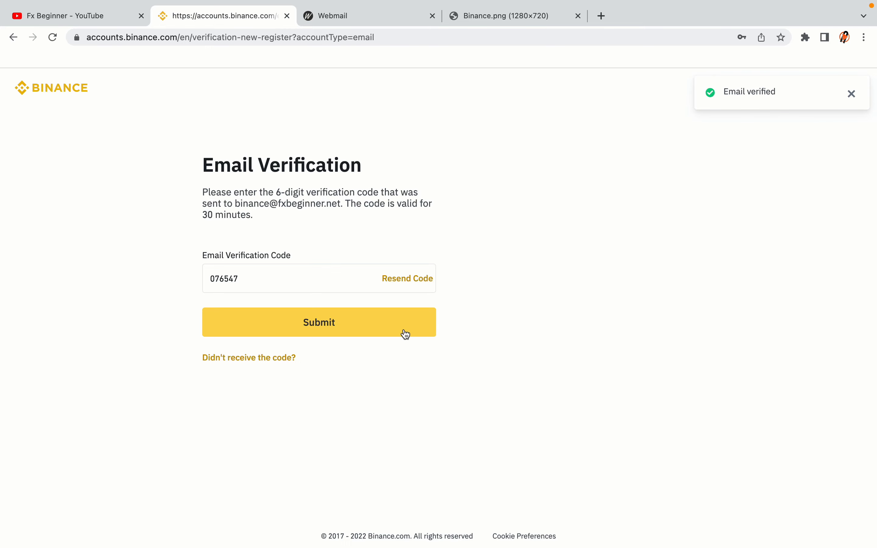
{"action": "left_click", "coordinate": [319, 322]}
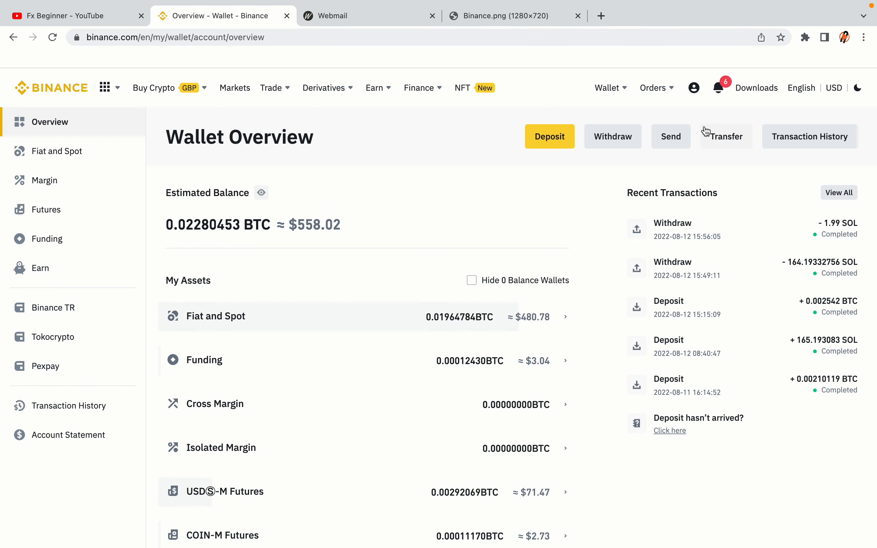
{"action": "mouse_move", "coordinate": [525, 197]}
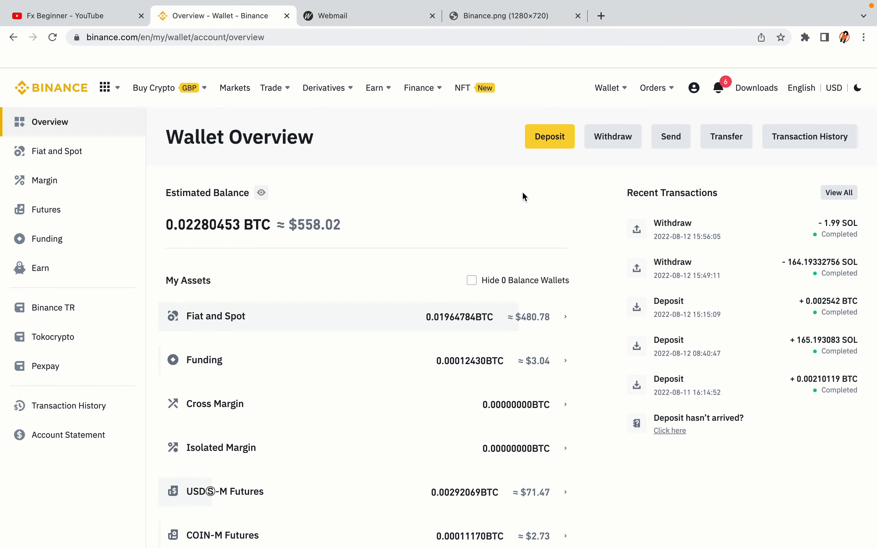
{"action": "mouse_move", "coordinate": [541, 239]}
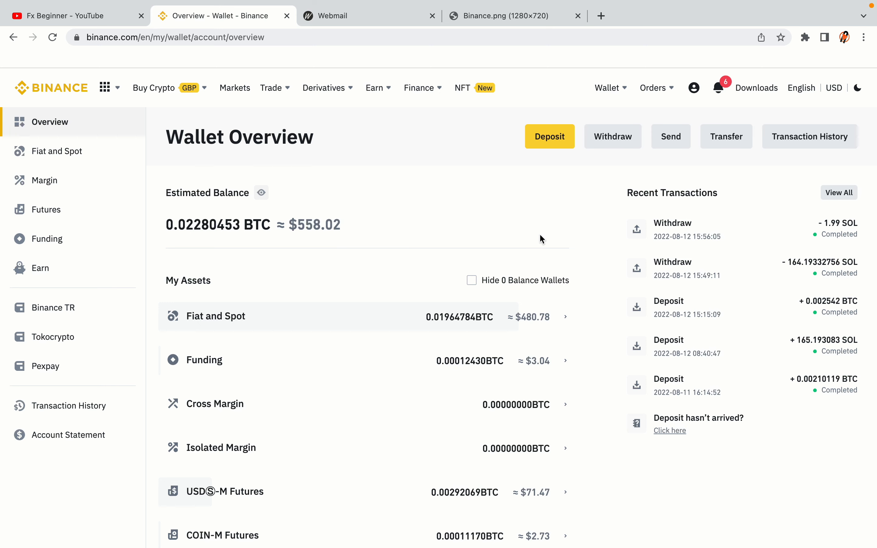
- Scroll the Wallet Overview dashboard showing estimated balance, assets and recent transactions
{"action": "scroll", "scroll_direction": "down", "scroll_amount": 3}
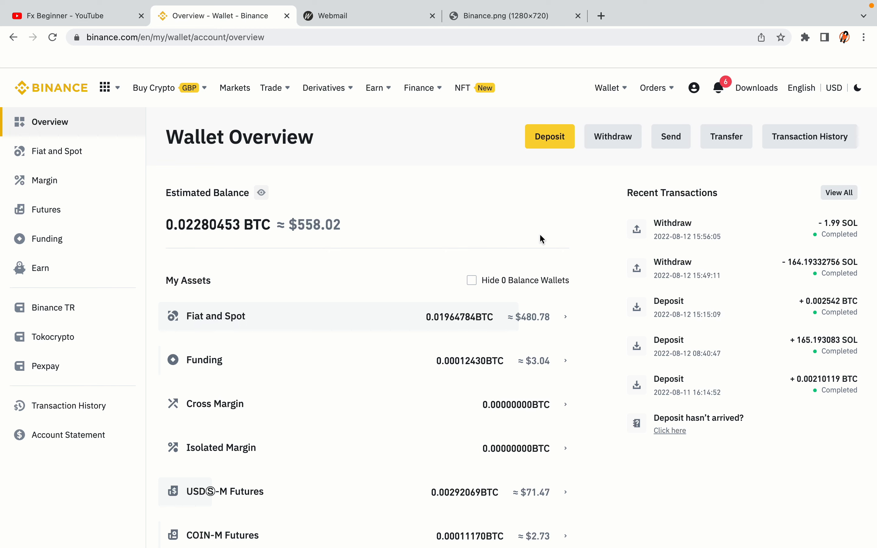
{"action": "mouse_move", "coordinate": [416, 177]}
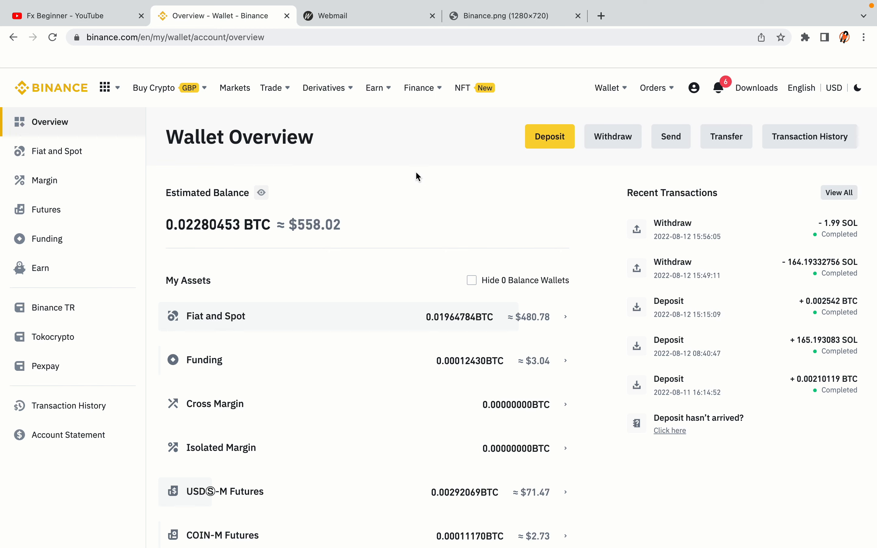
- Show the Buy Crypto menu with card deposit, P2P, cash balance and third-party payment options
{"action": "left_click", "coordinate": [154, 88]}
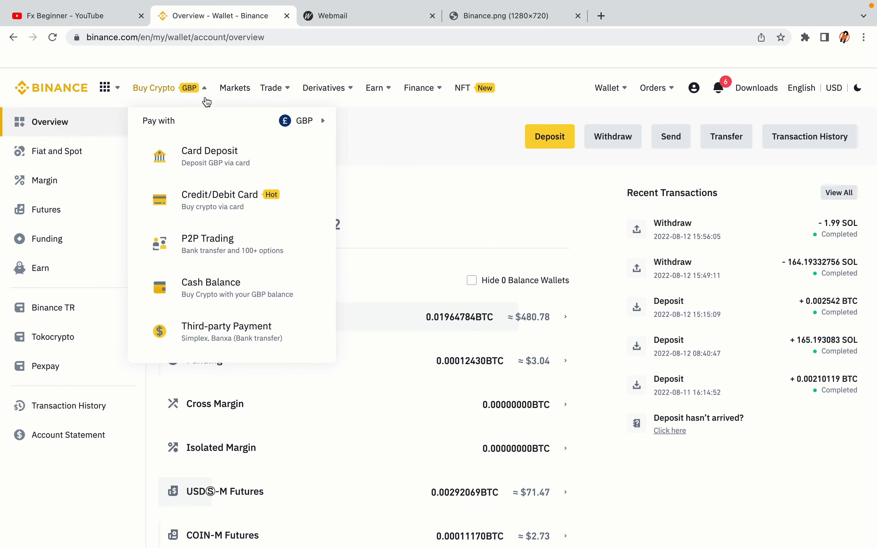
{"action": "mouse_move", "coordinate": [215, 156]}
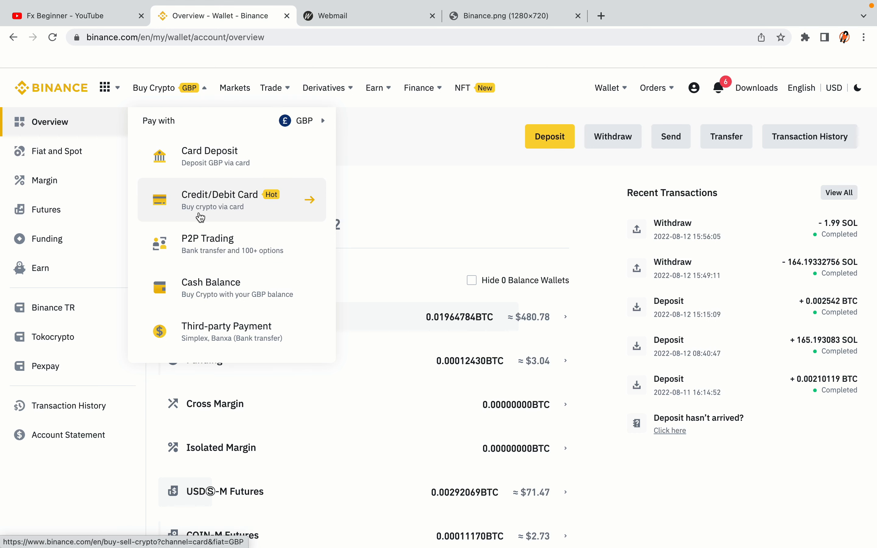
{"action": "mouse_move", "coordinate": [225, 202]}
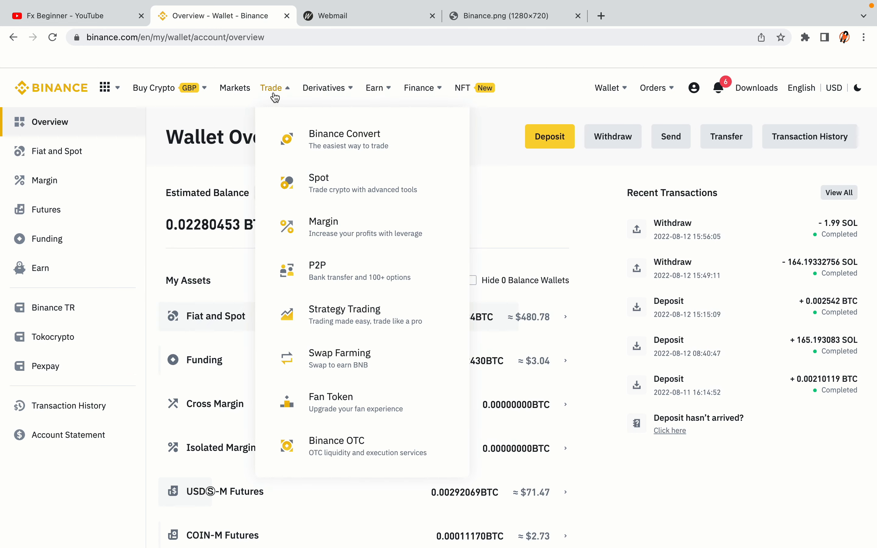
{"action": "mouse_move", "coordinate": [321, 182]}
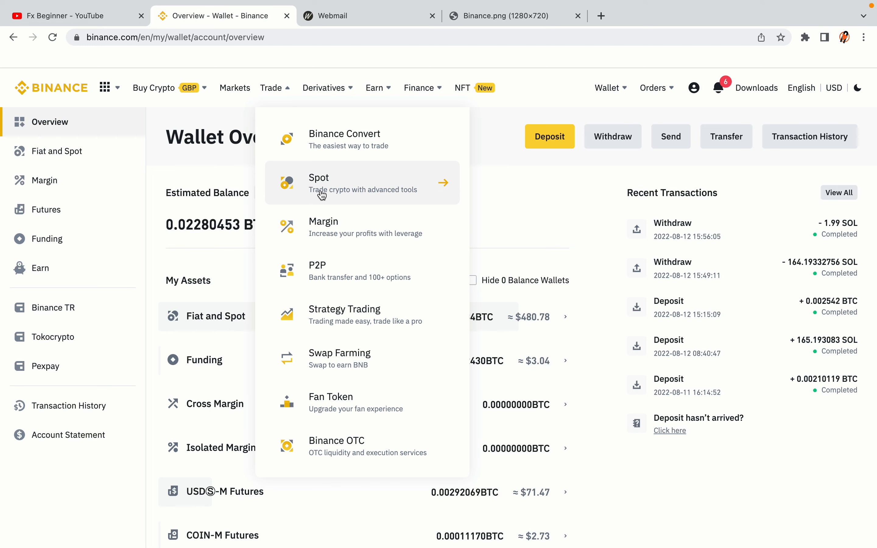